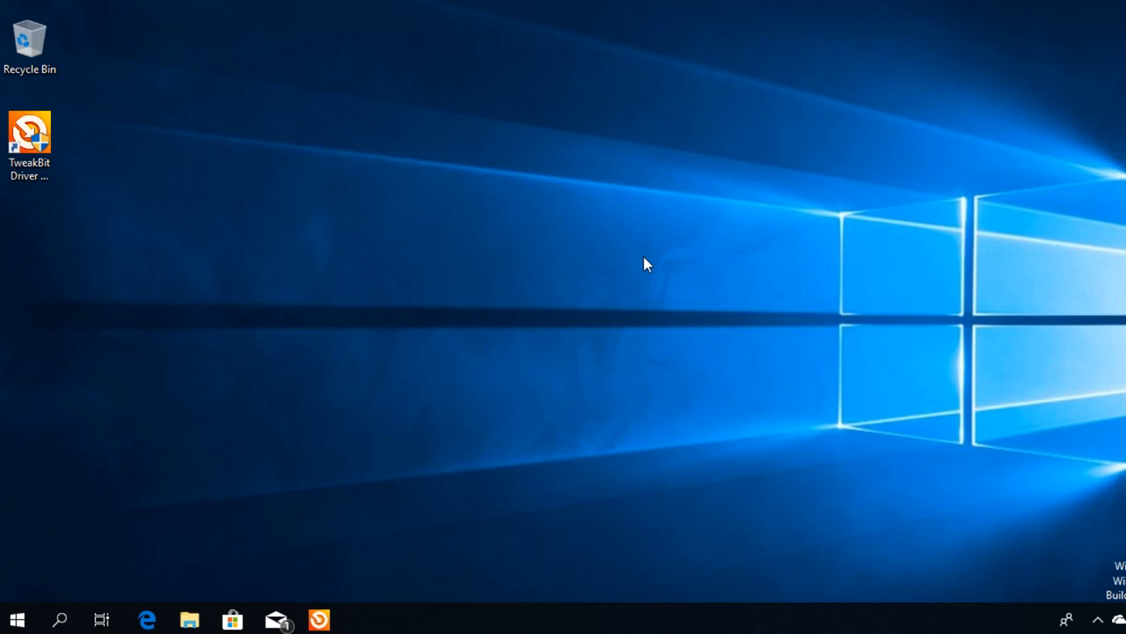
mouse_move(509, 227)
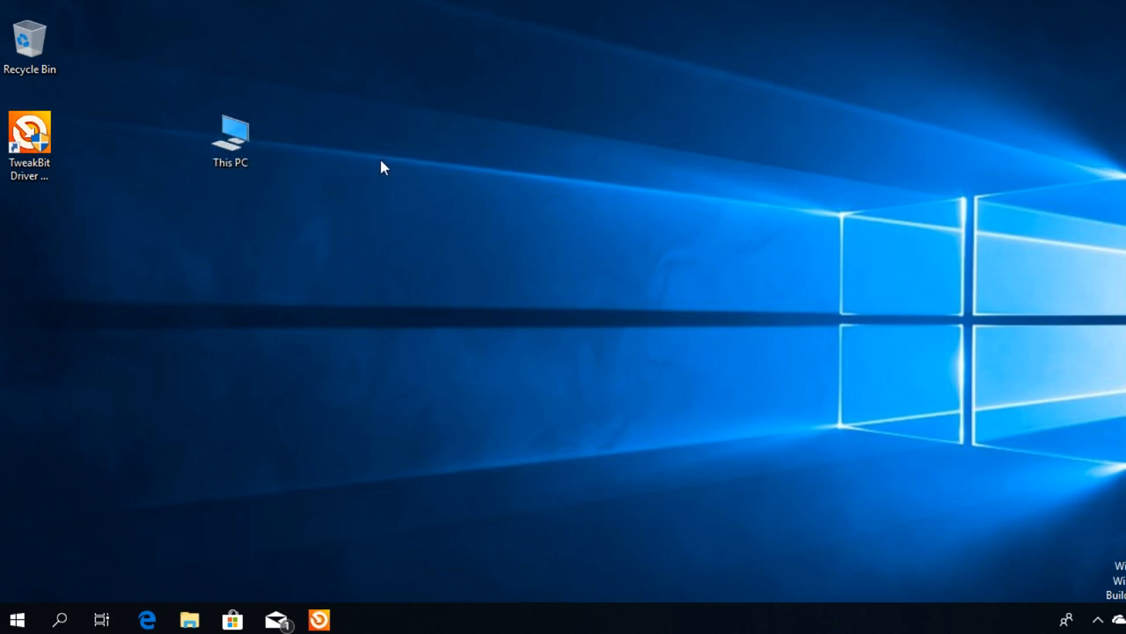
mouse_move(250, 151)
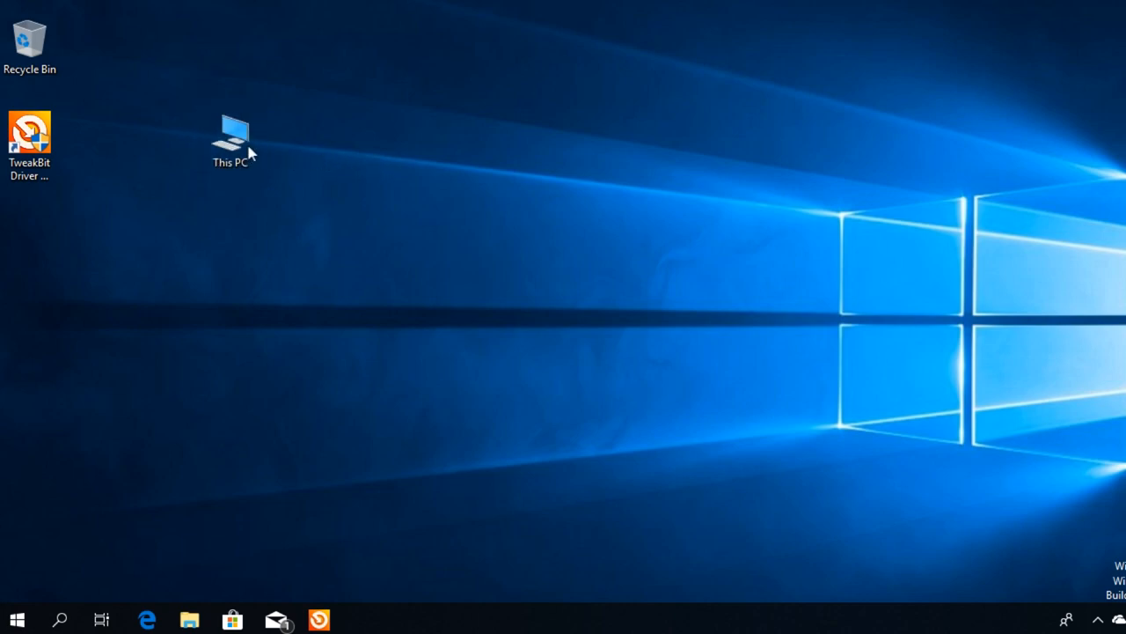
Launch Computer Management from the This PC desktop icon.
double_click(229, 139)
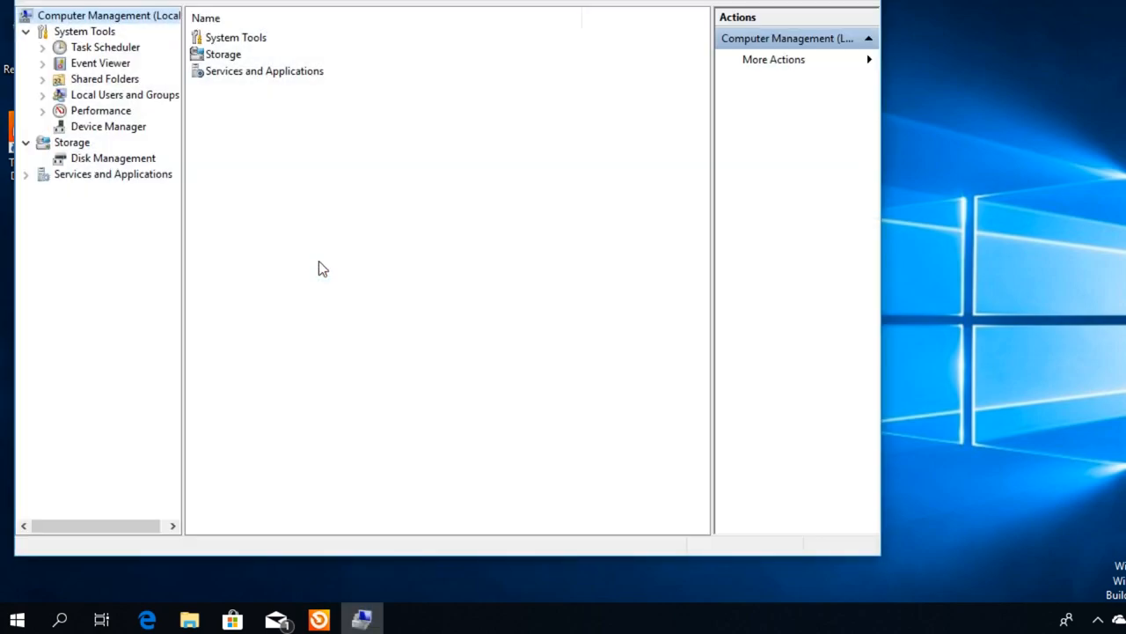
In Device Manager, expand Sound, video and game controllers and bring up actions for High Definition Audio Device.
click(109, 127)
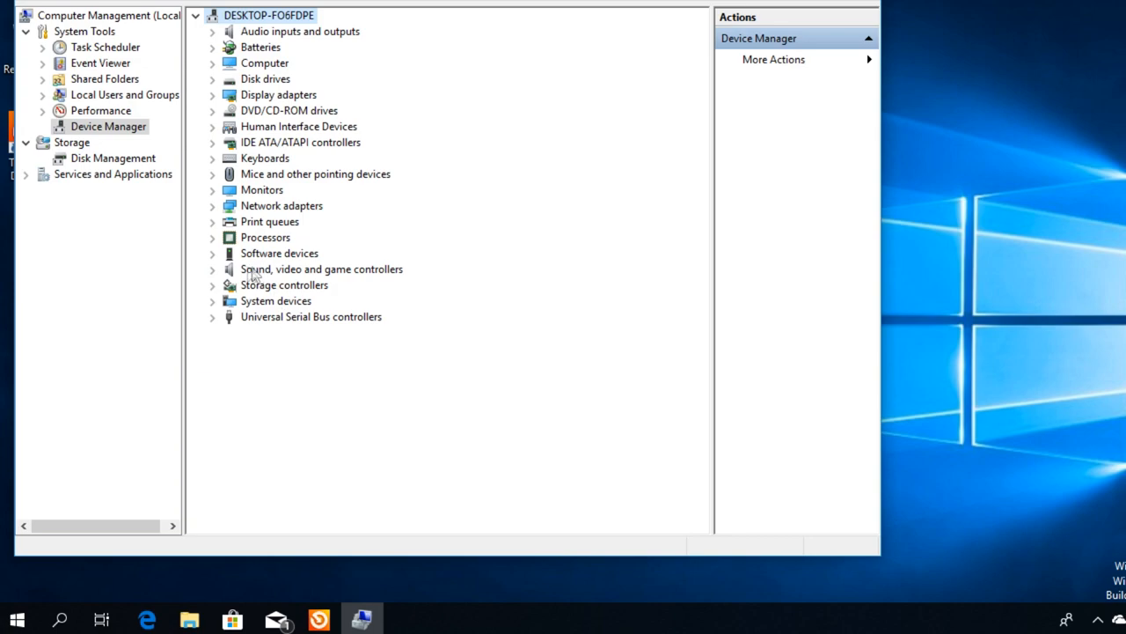
click(213, 267)
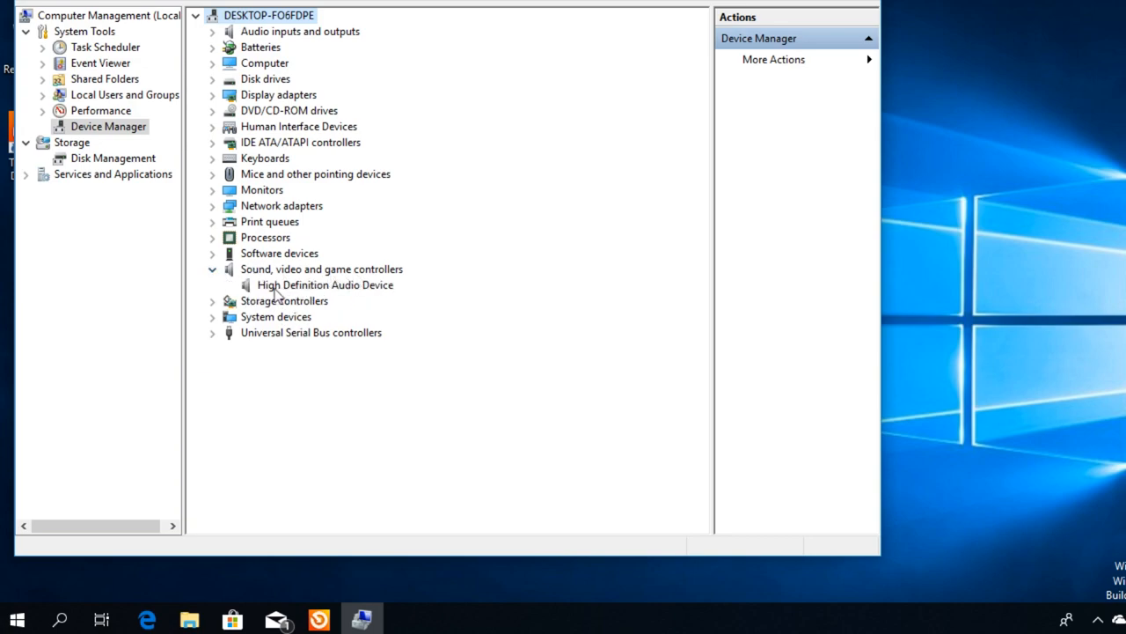
right_click(326, 285)
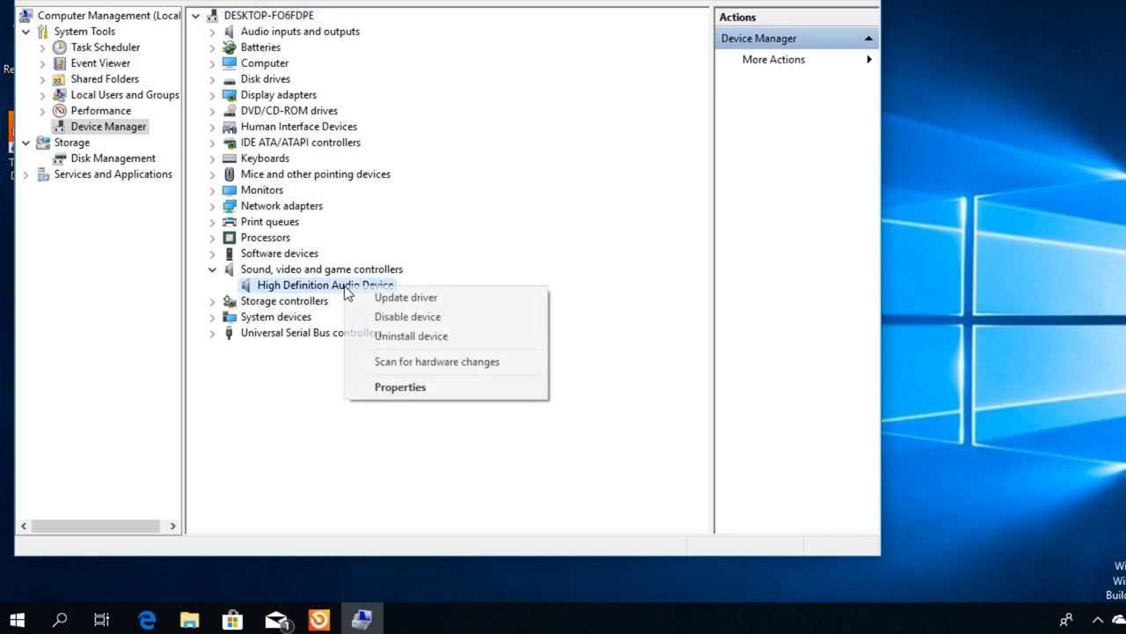
mouse_move(412, 334)
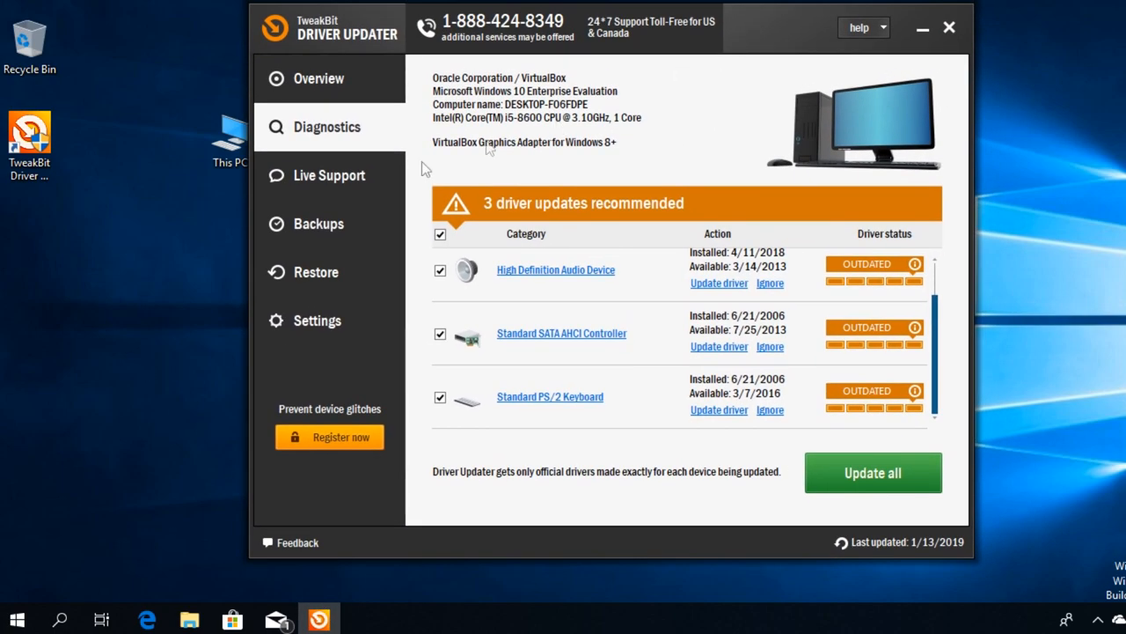
mouse_move(211, 266)
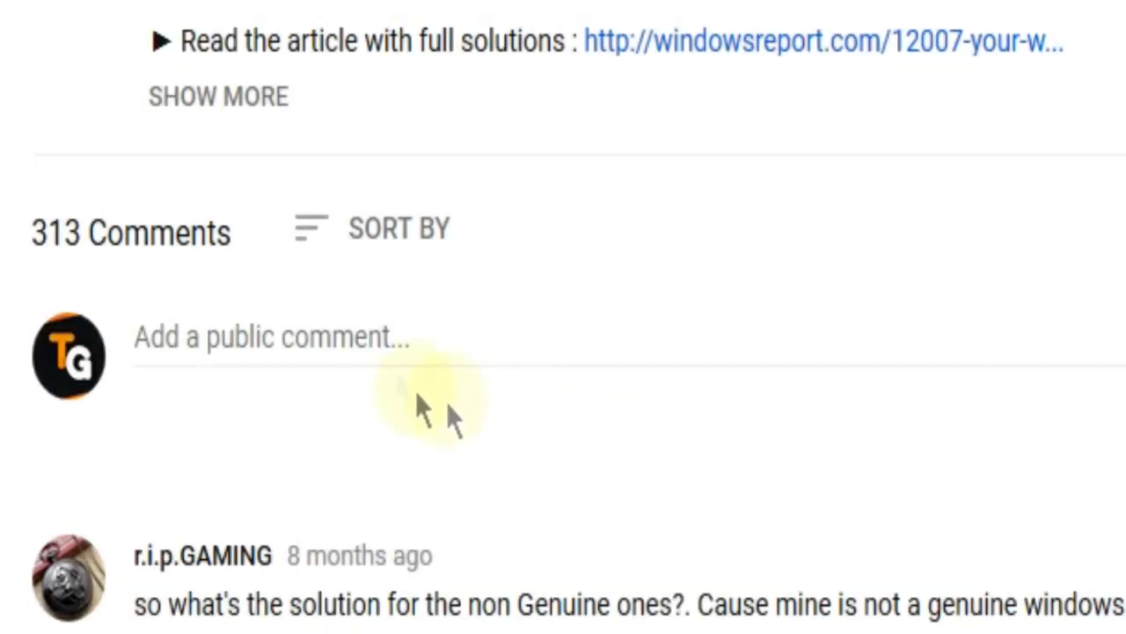
Draft the public comment "I have this problem" under the video without posting it.
text(I ha)
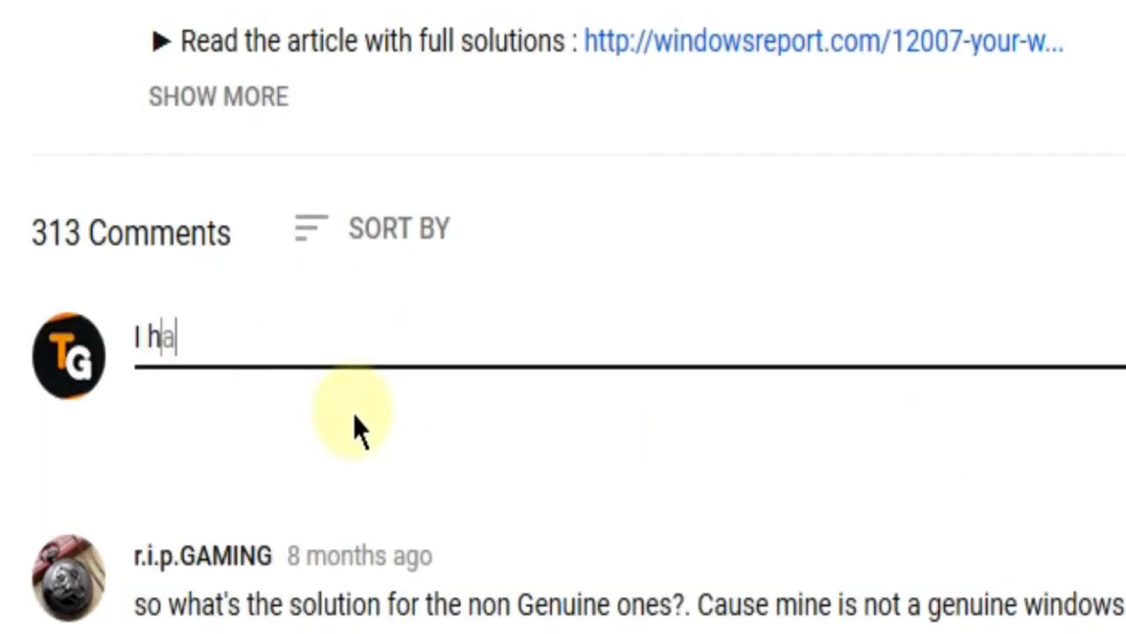
text(ave this problem)
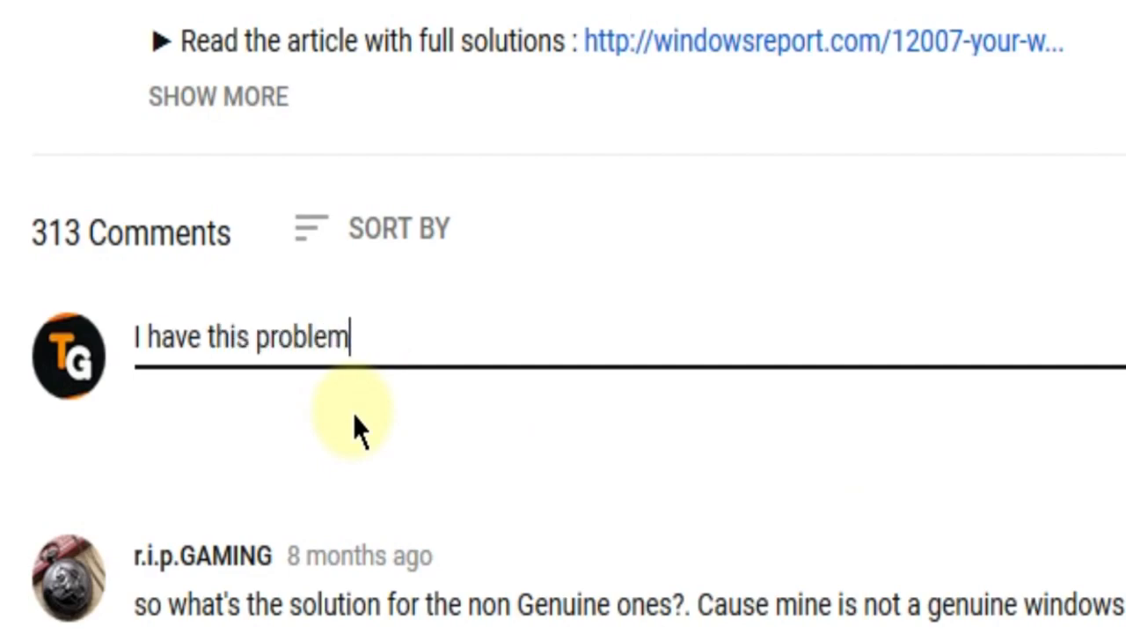